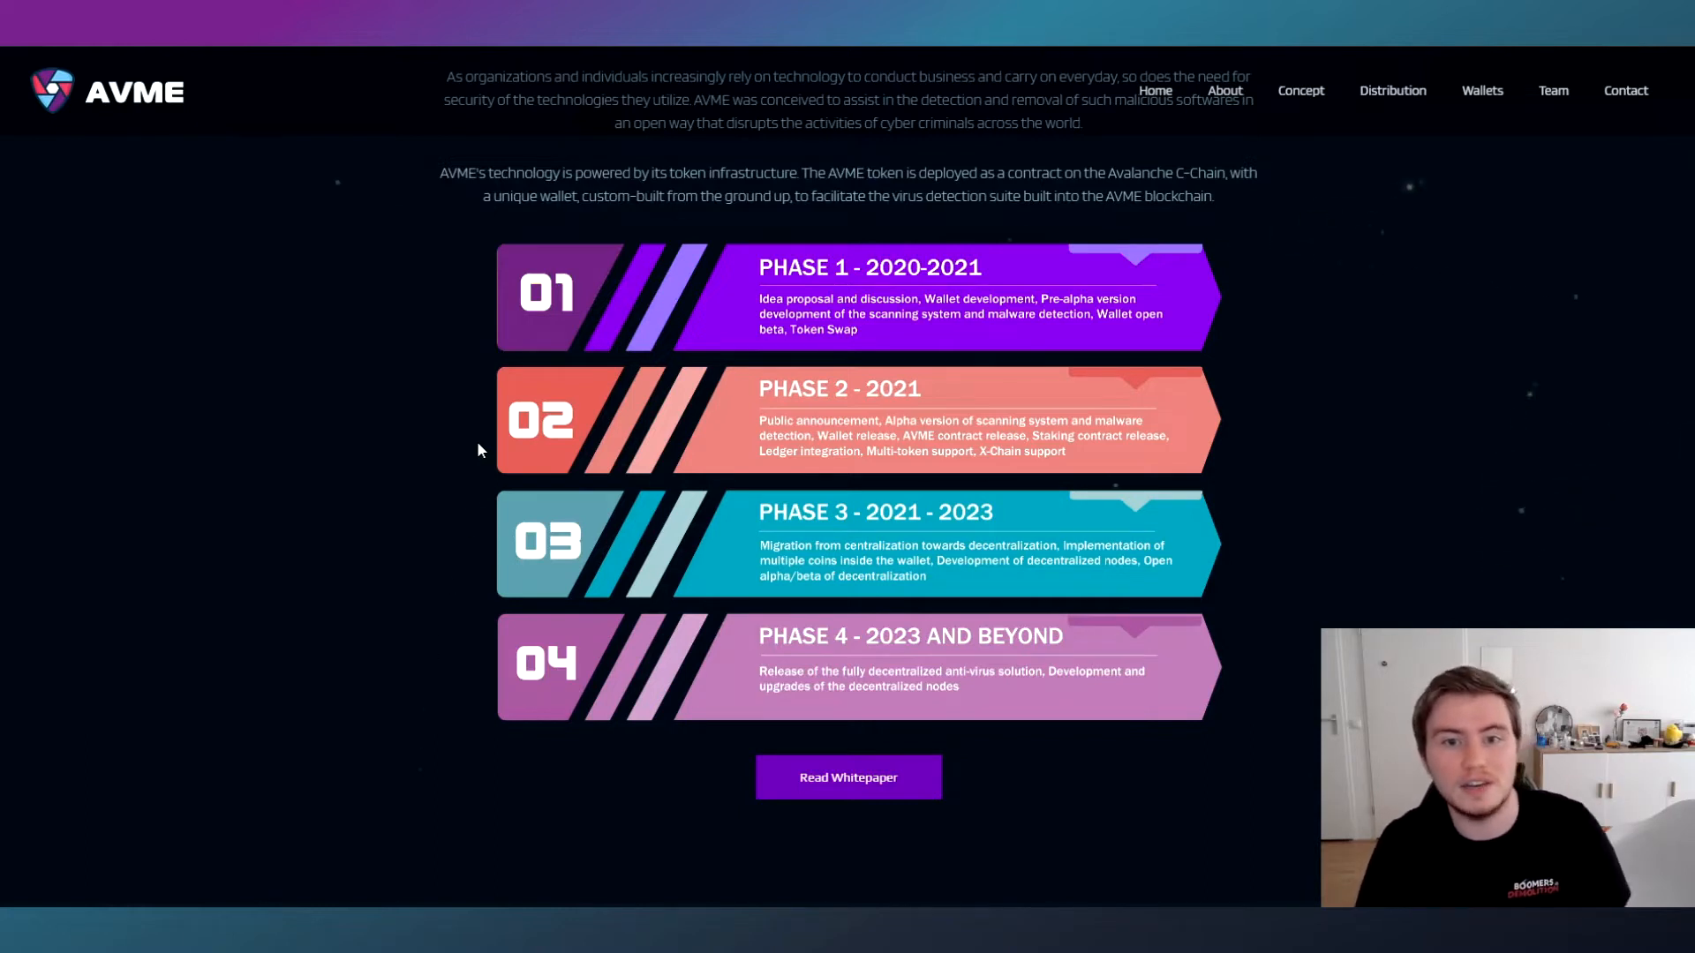
Launch the AVME Wallet app after viewing the website roadmap.
click(1482, 90)
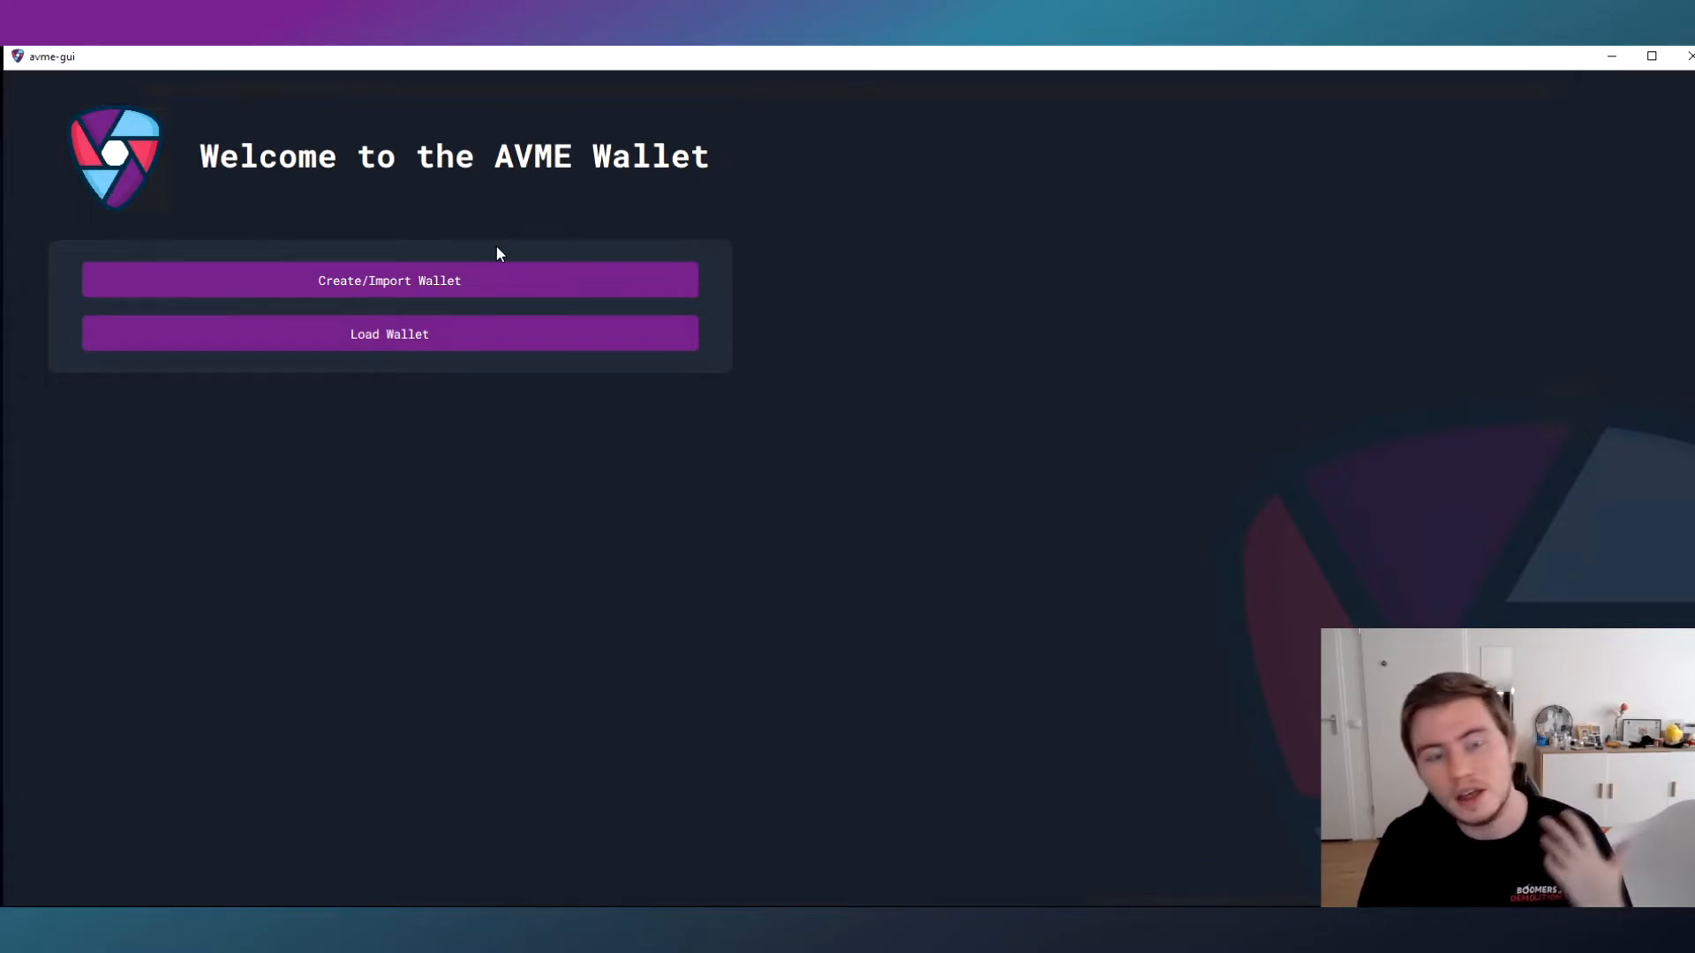
Create a new wallet with a passphrase and acknowledge the seed phrase warning.
click(389, 280)
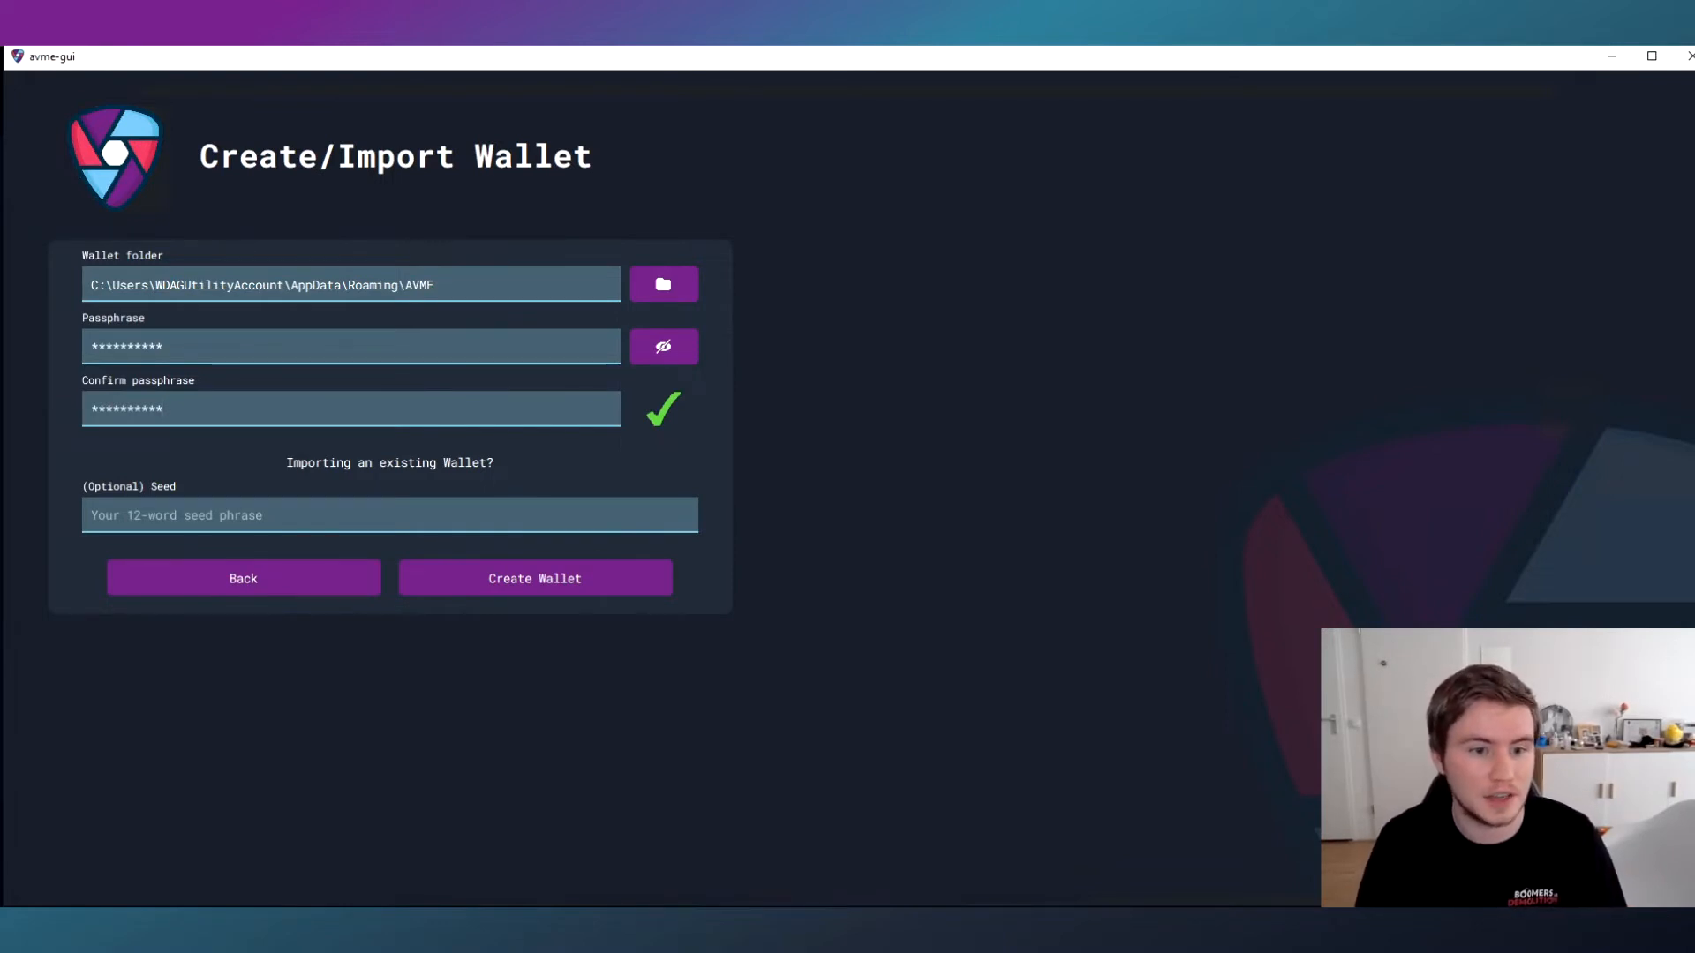
click(534, 578)
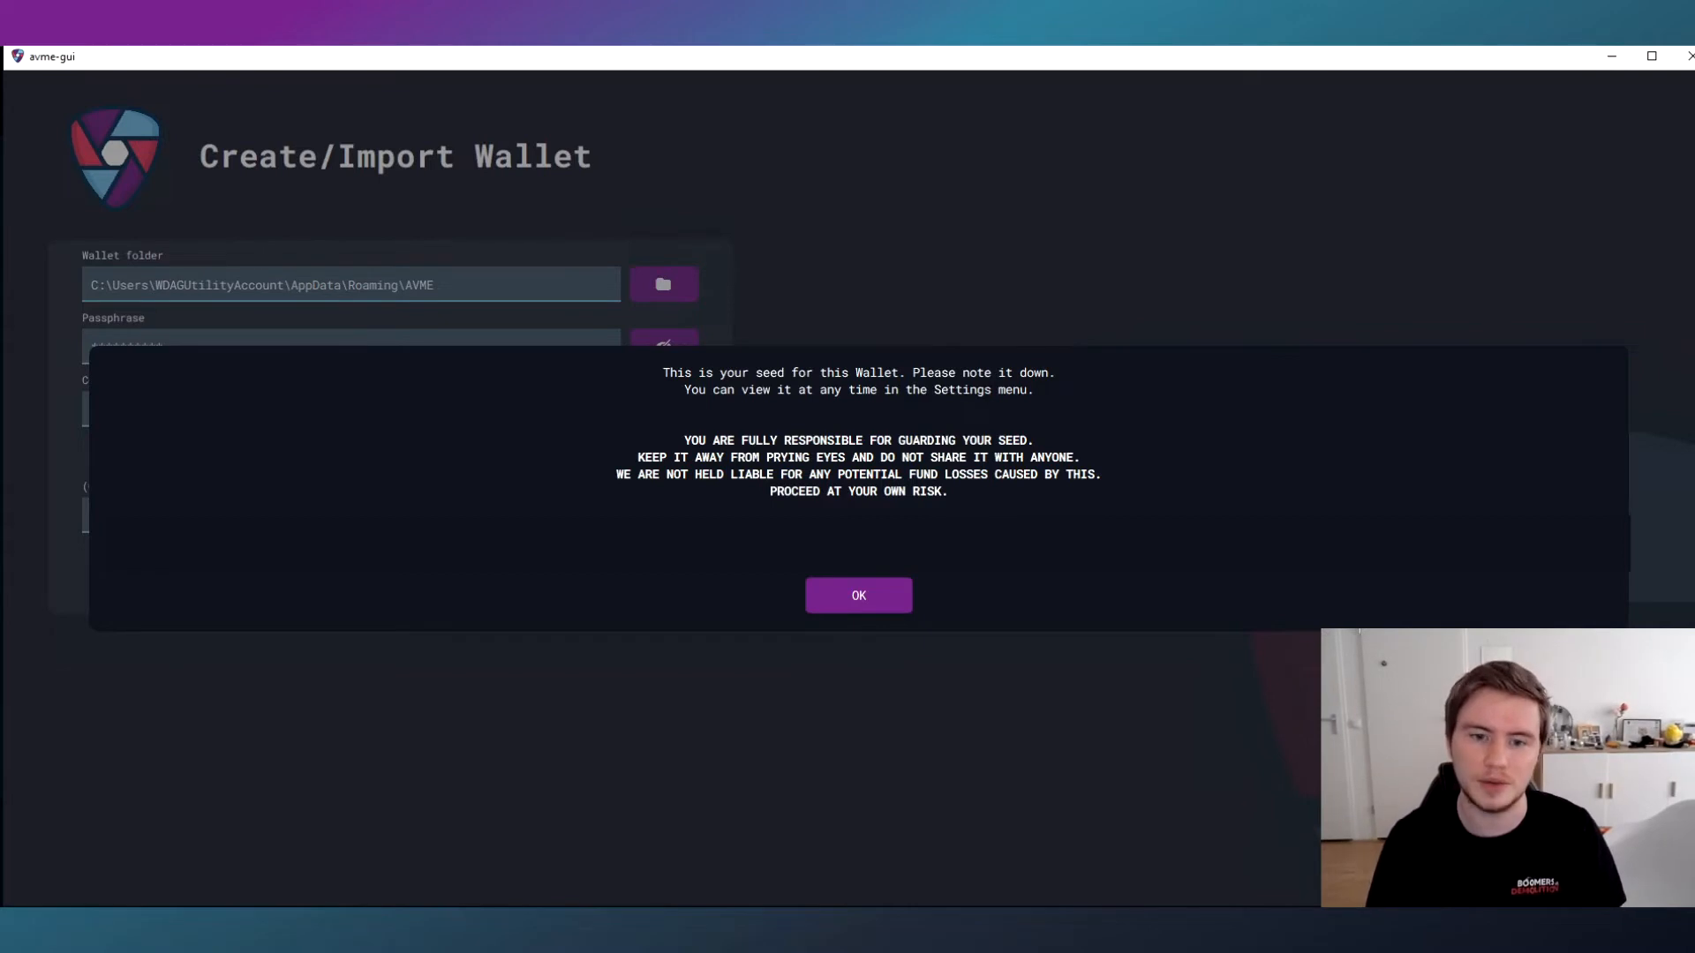
click(858, 594)
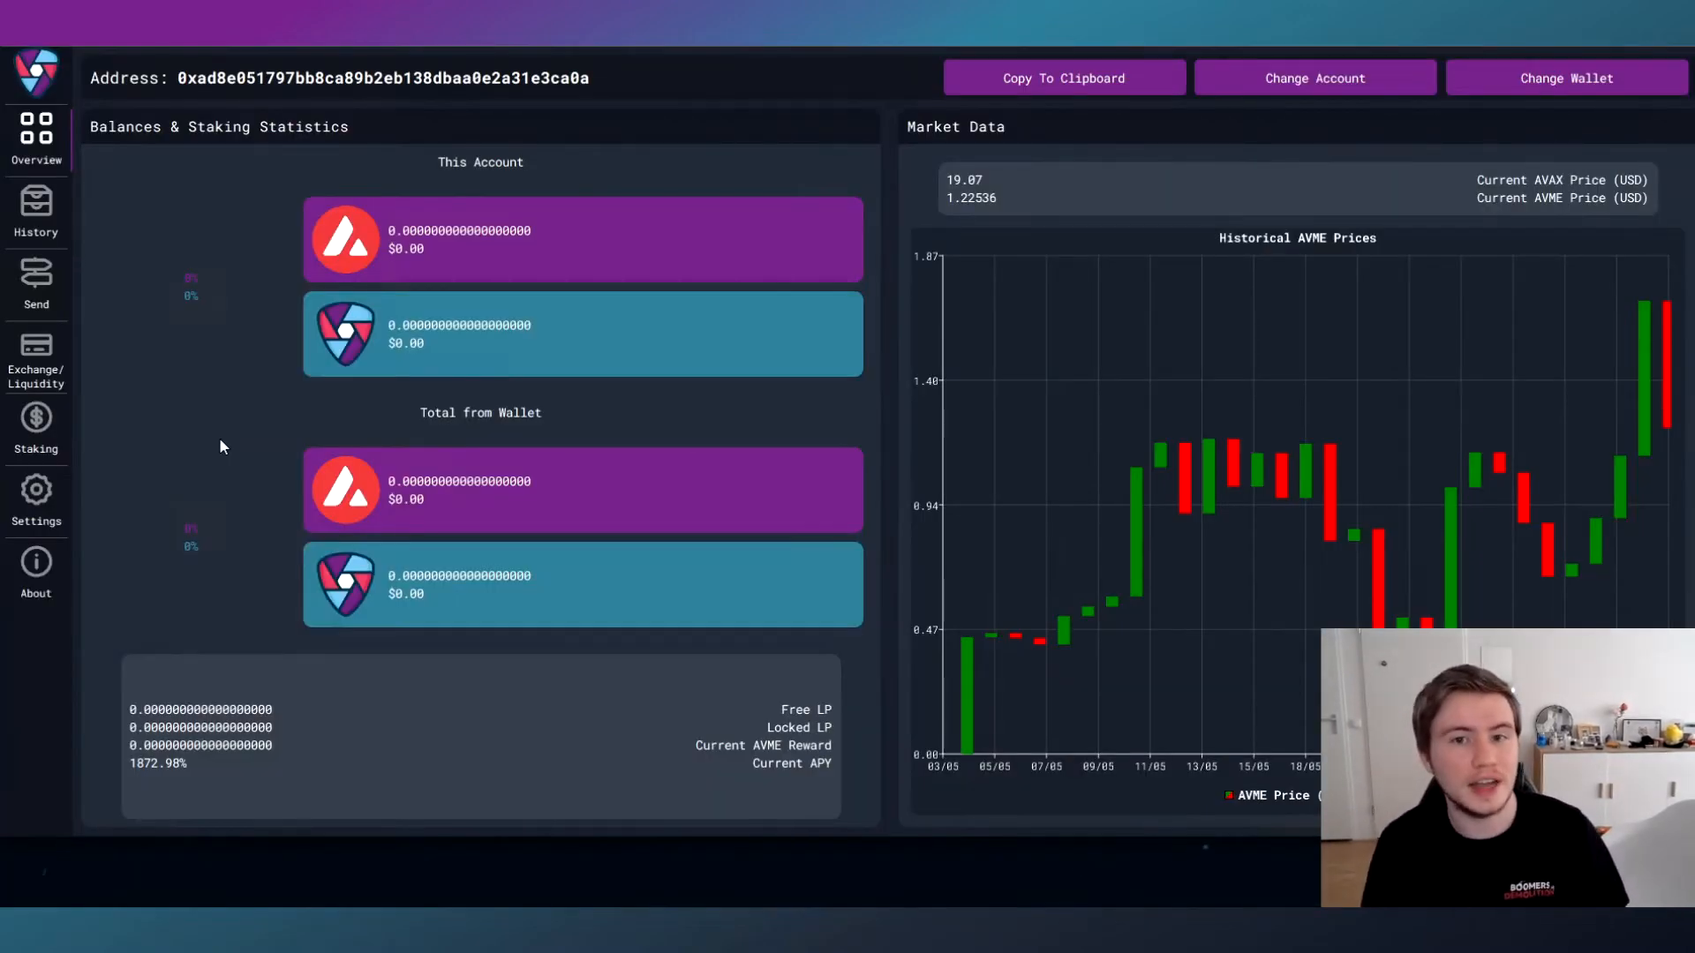
Copy the wallet address, then view History, Send AVAX and Exchange/Liquidity screens.
click(1063, 77)
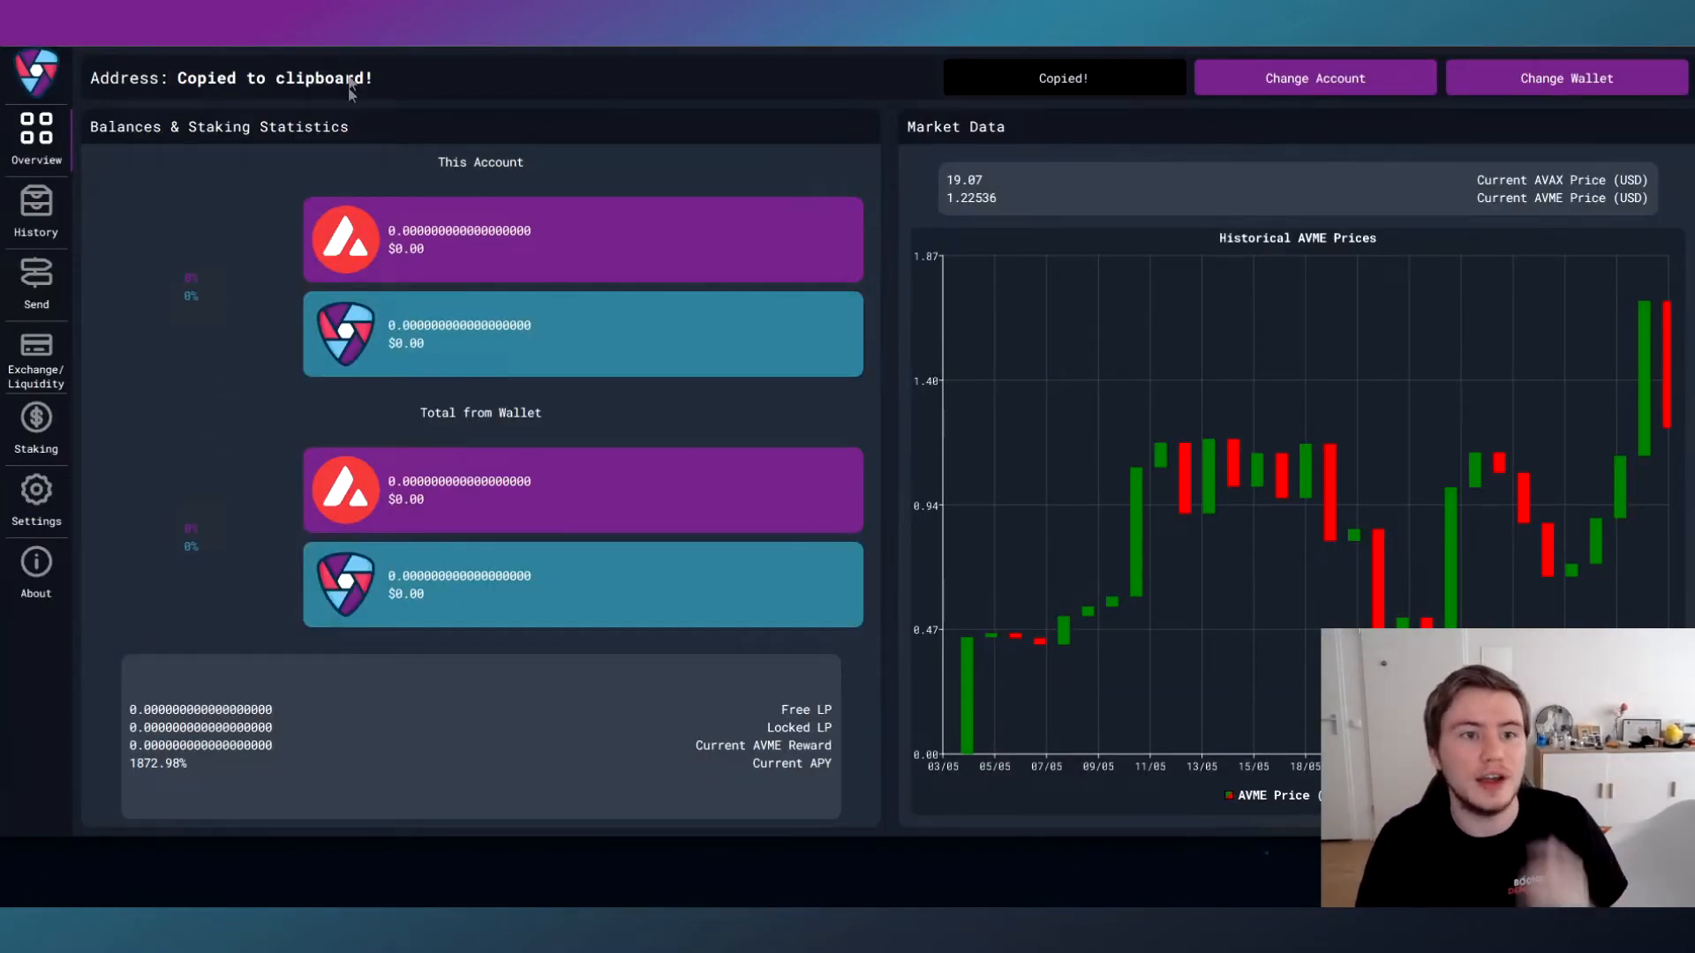
mouse_move(270, 346)
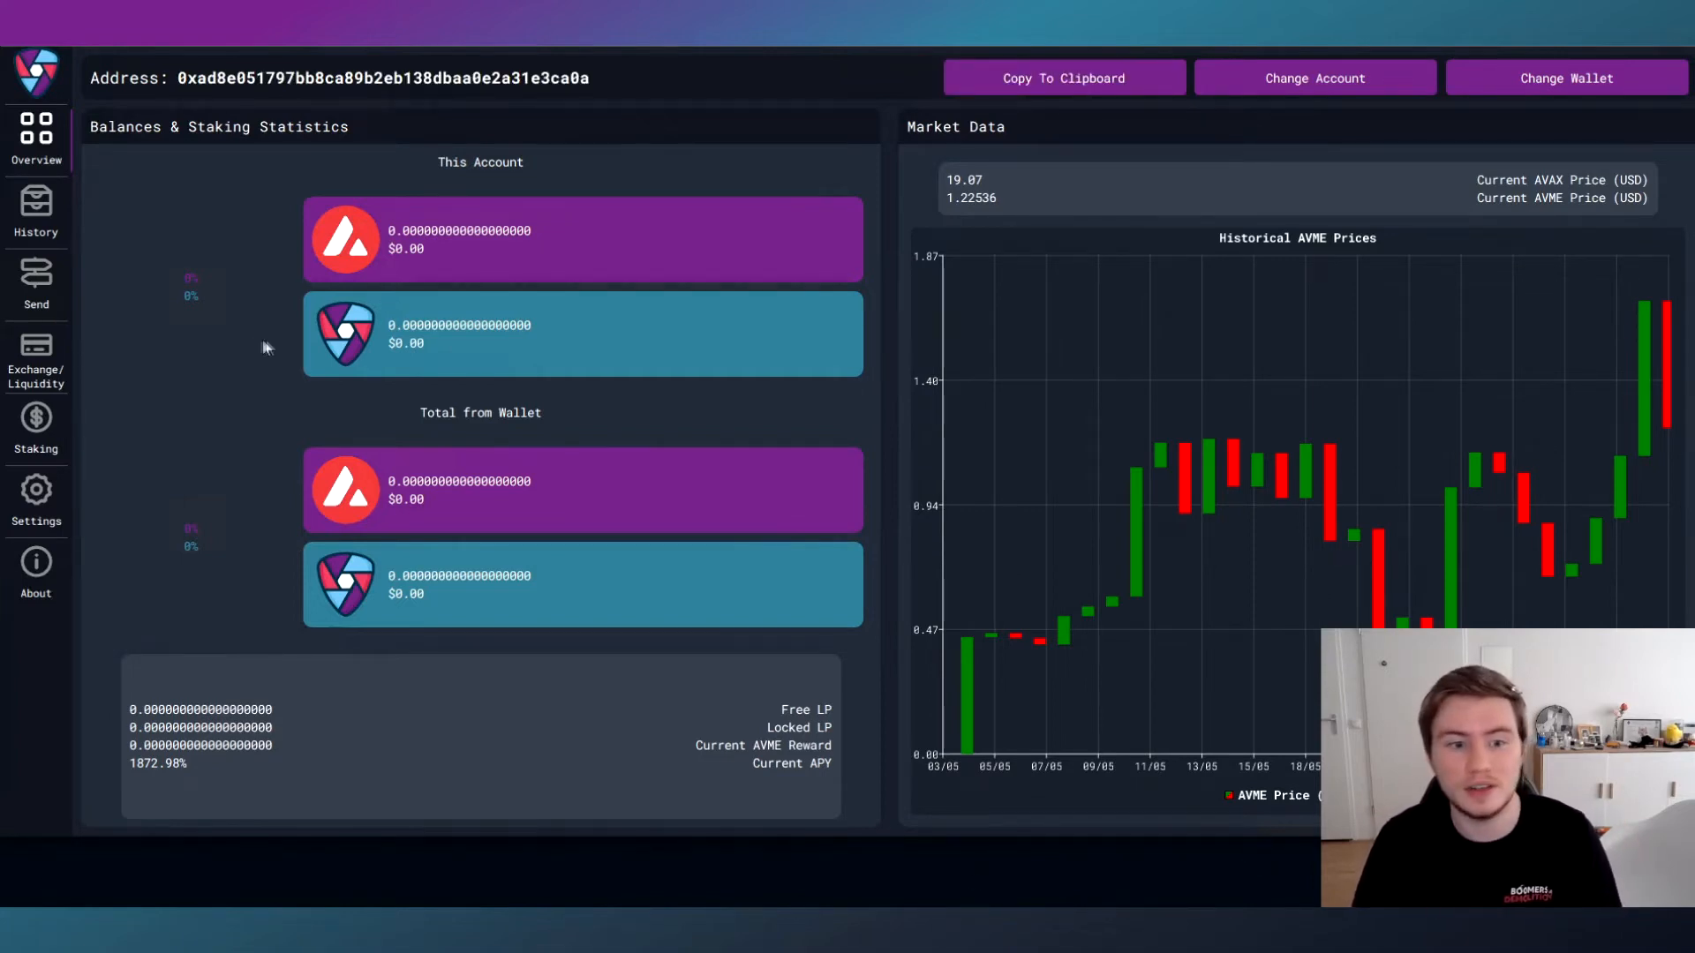
click(35, 211)
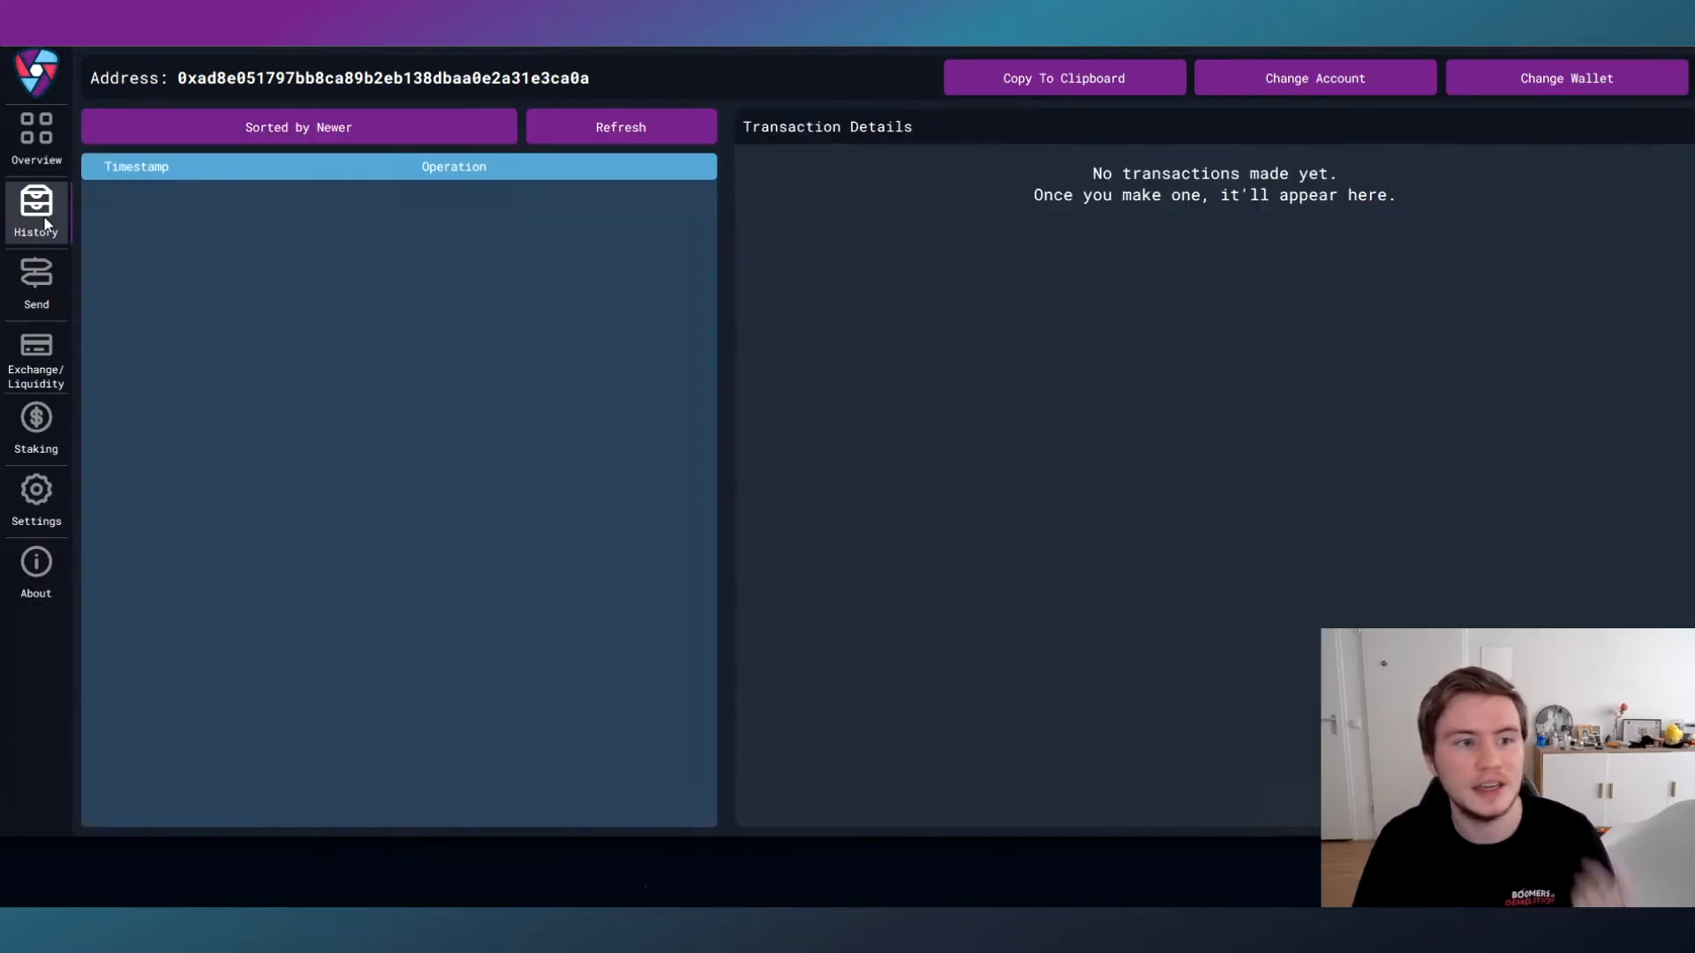
click(35, 285)
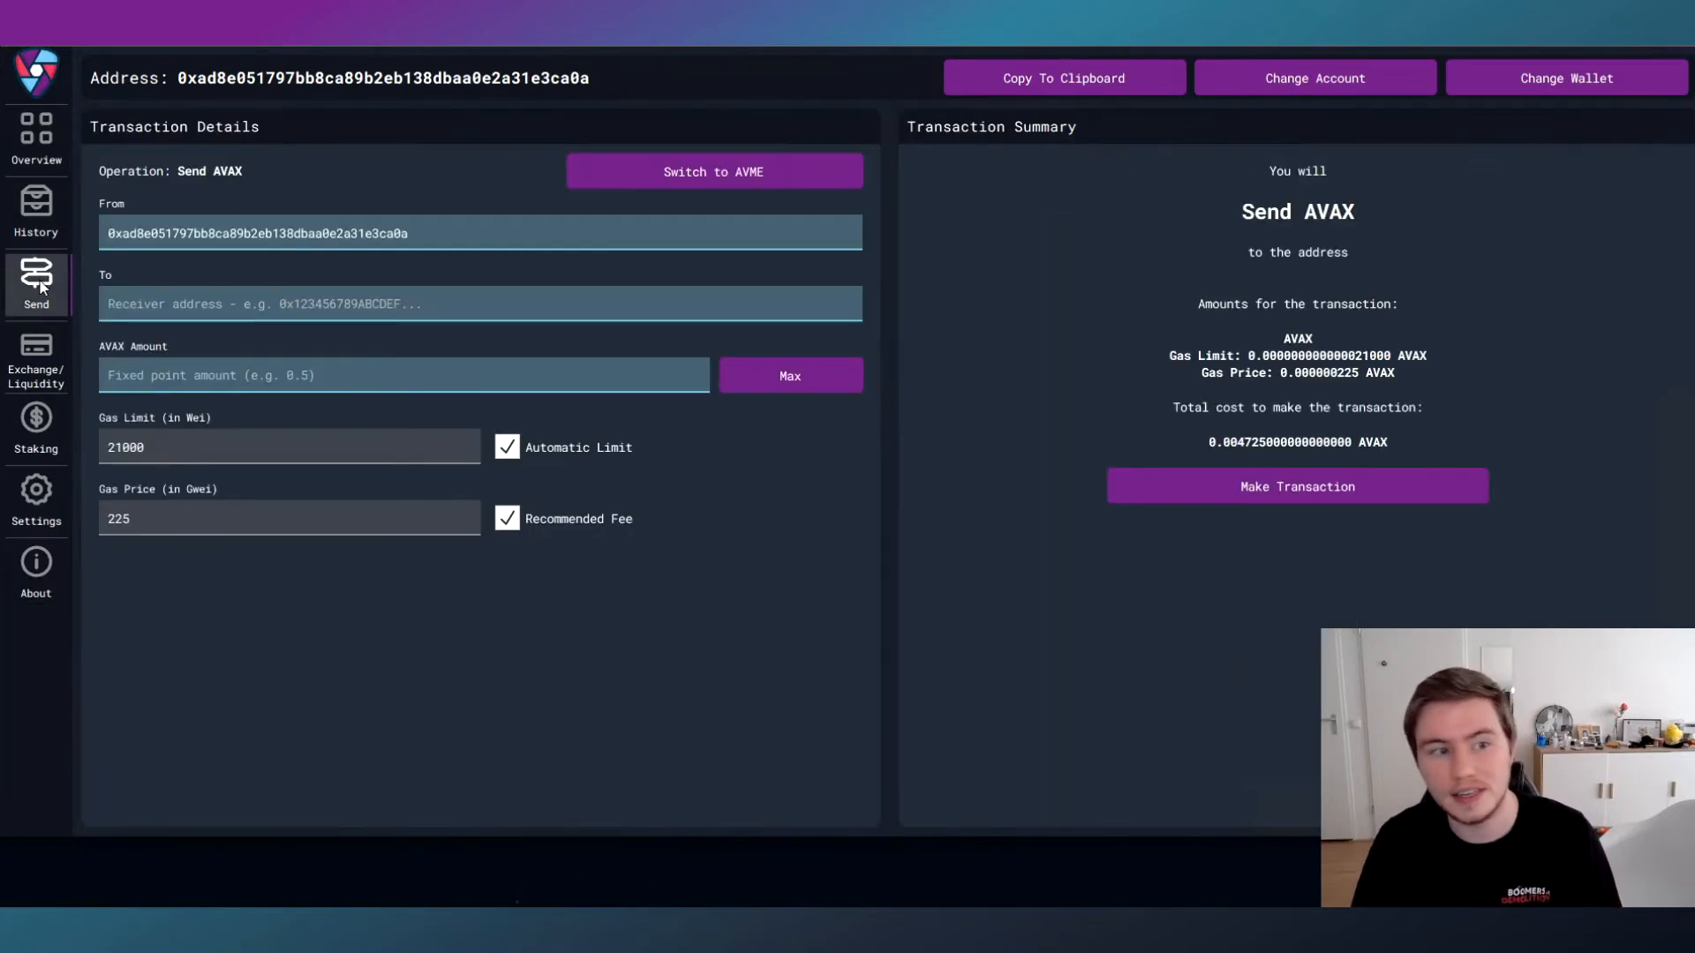
click(35, 362)
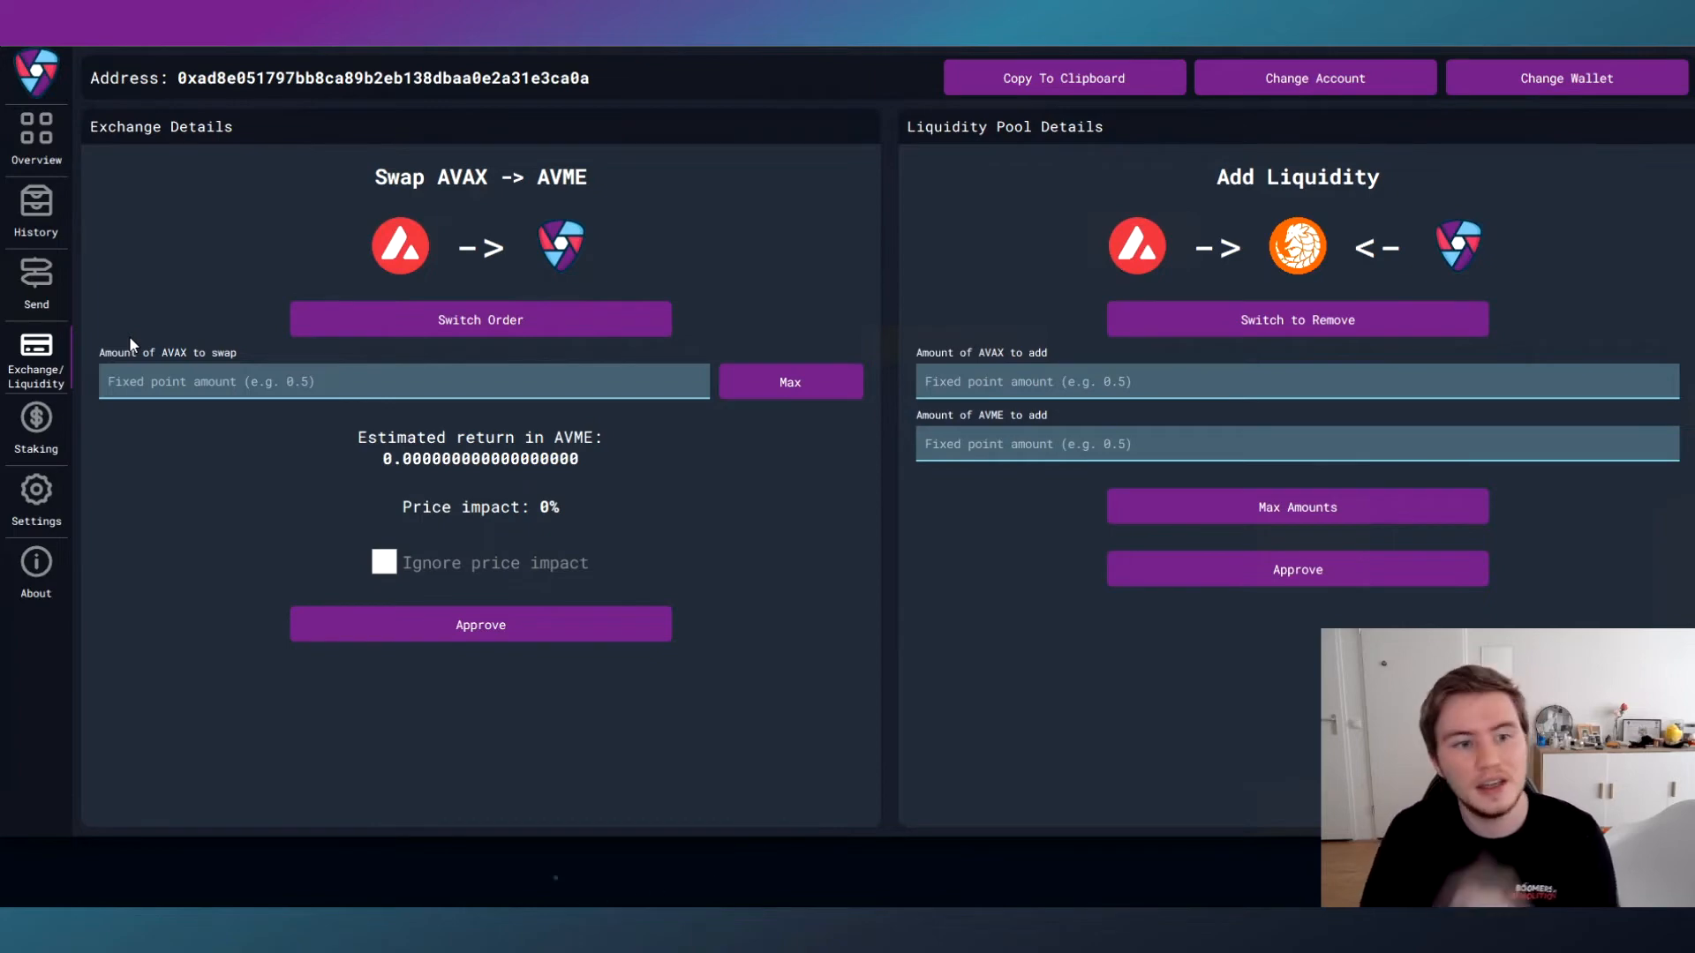
mouse_move(641, 203)
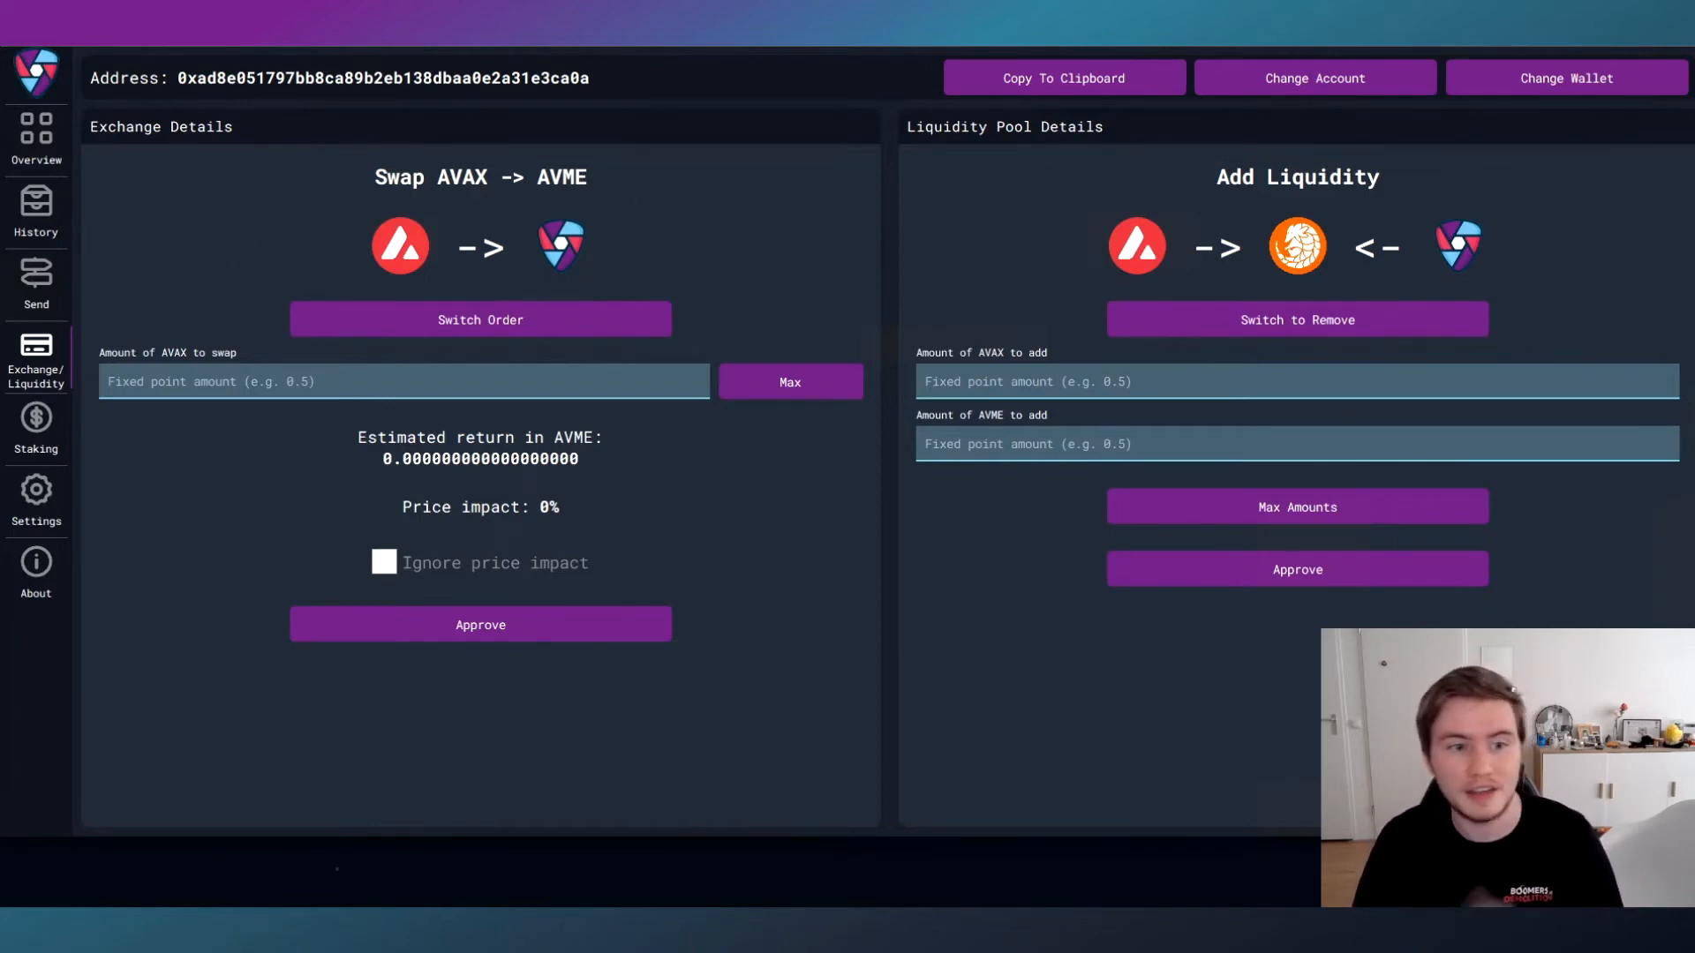
mouse_move(649, 429)
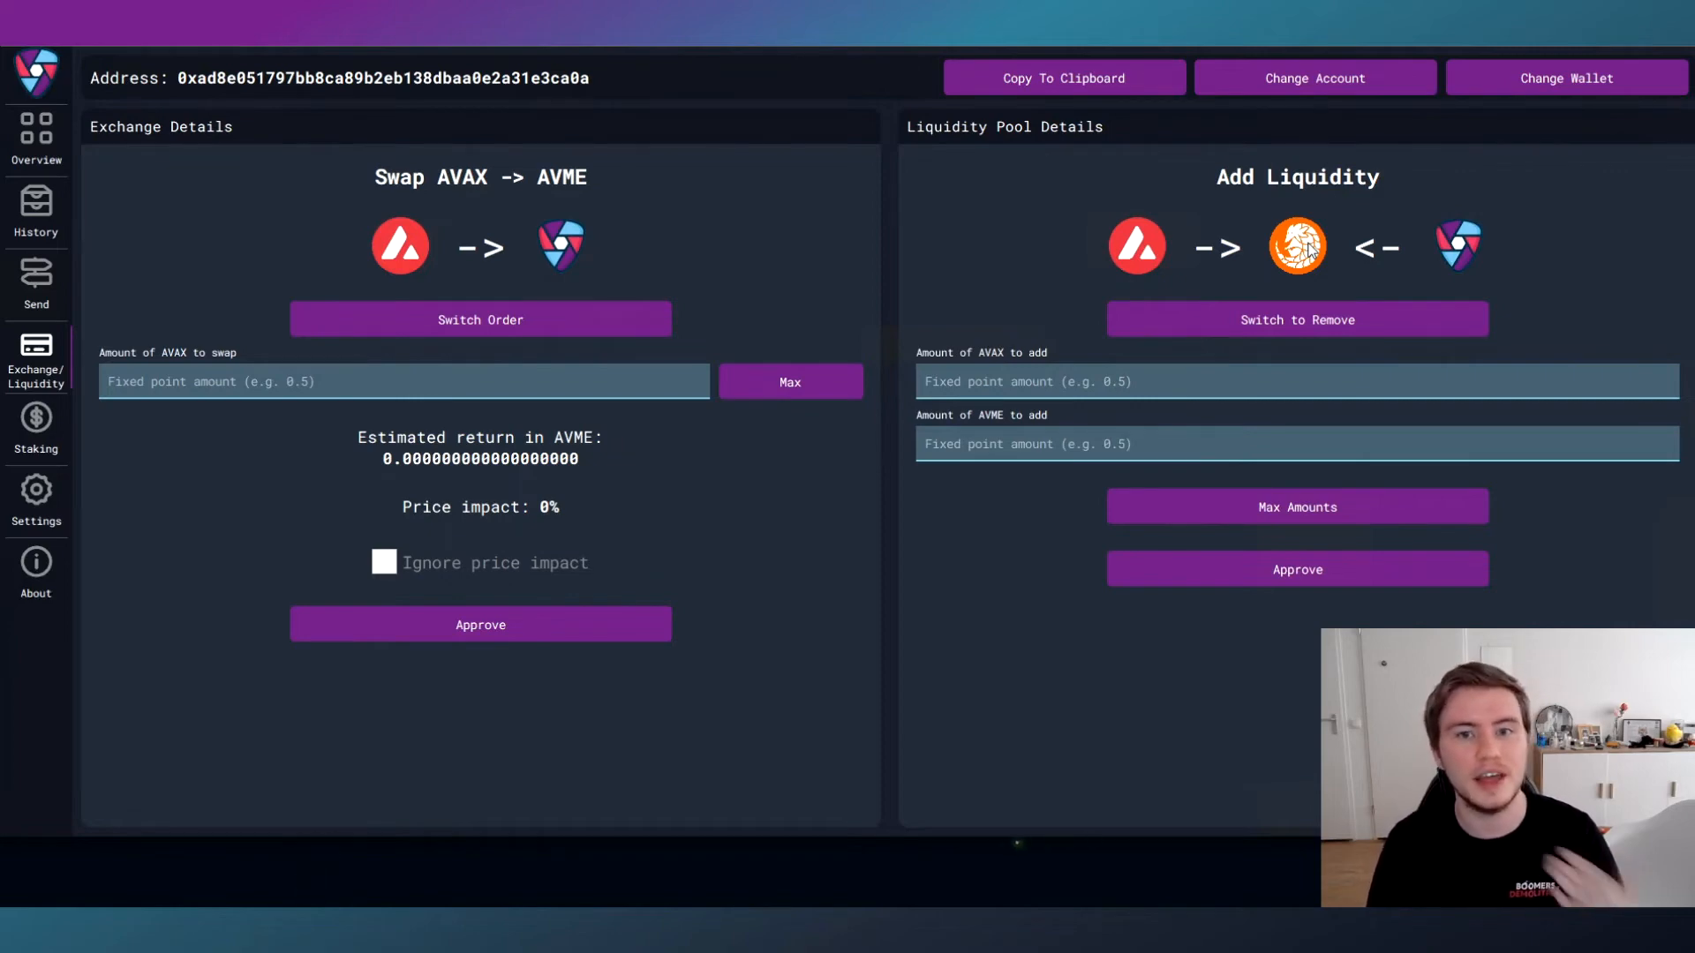
mouse_move(1403, 274)
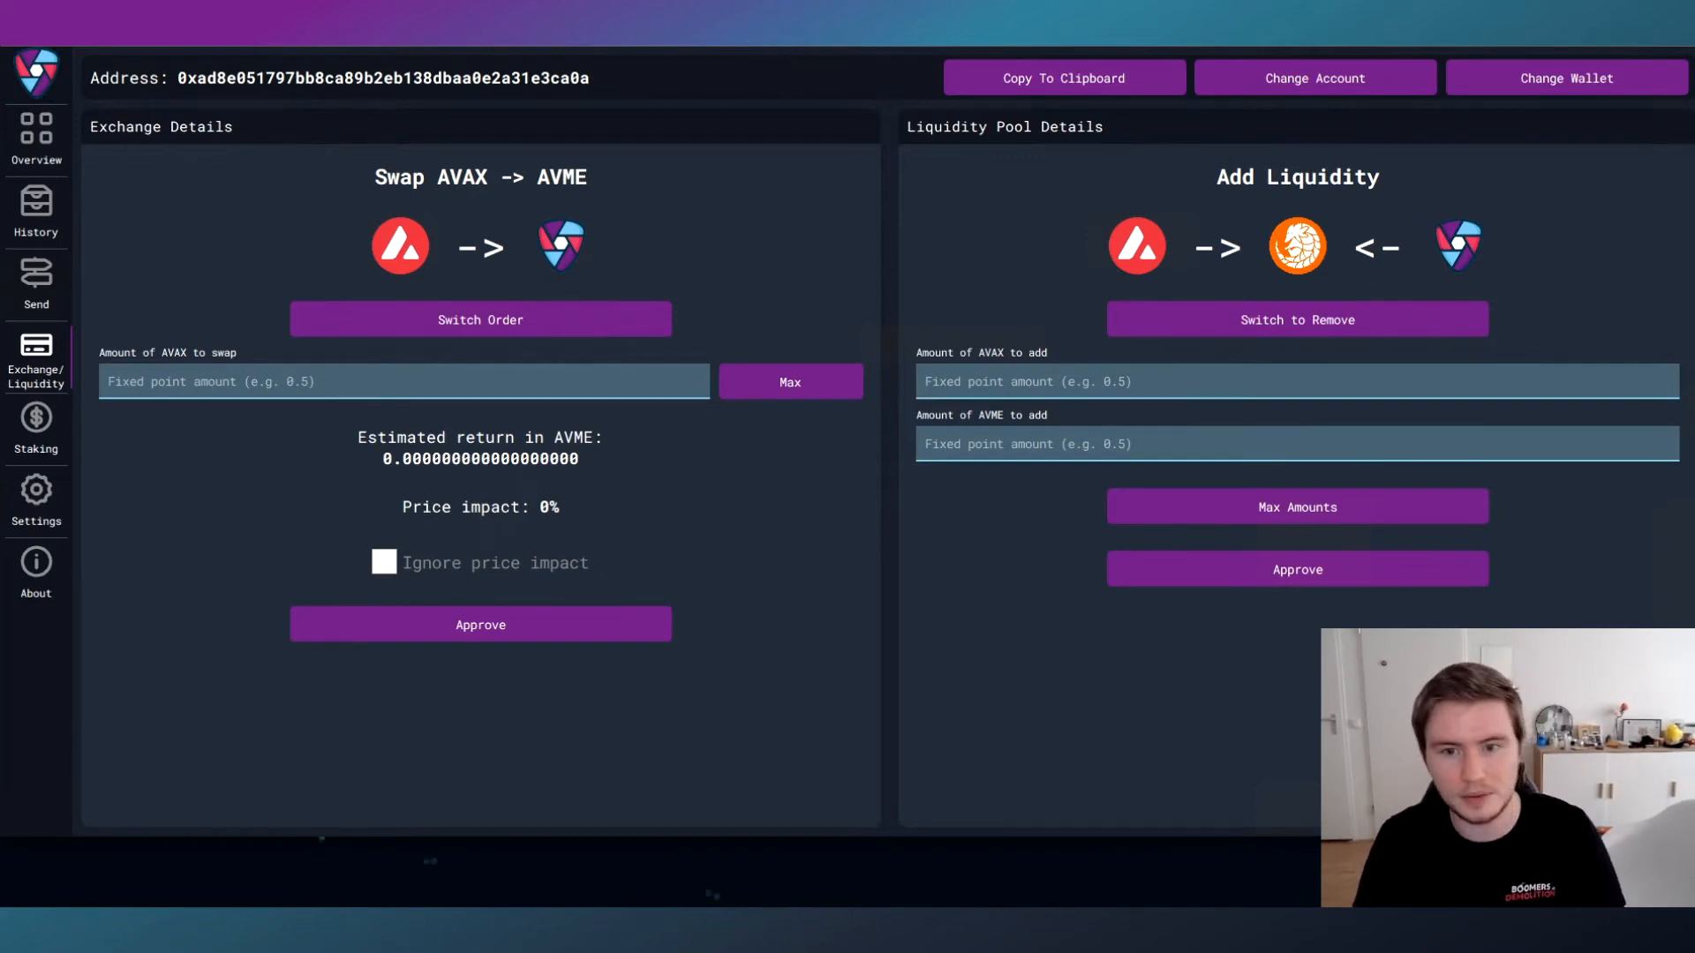
Enter 1 AVAX and 30 AVME as liquidity amounts, then view the Staking screen.
text(1)
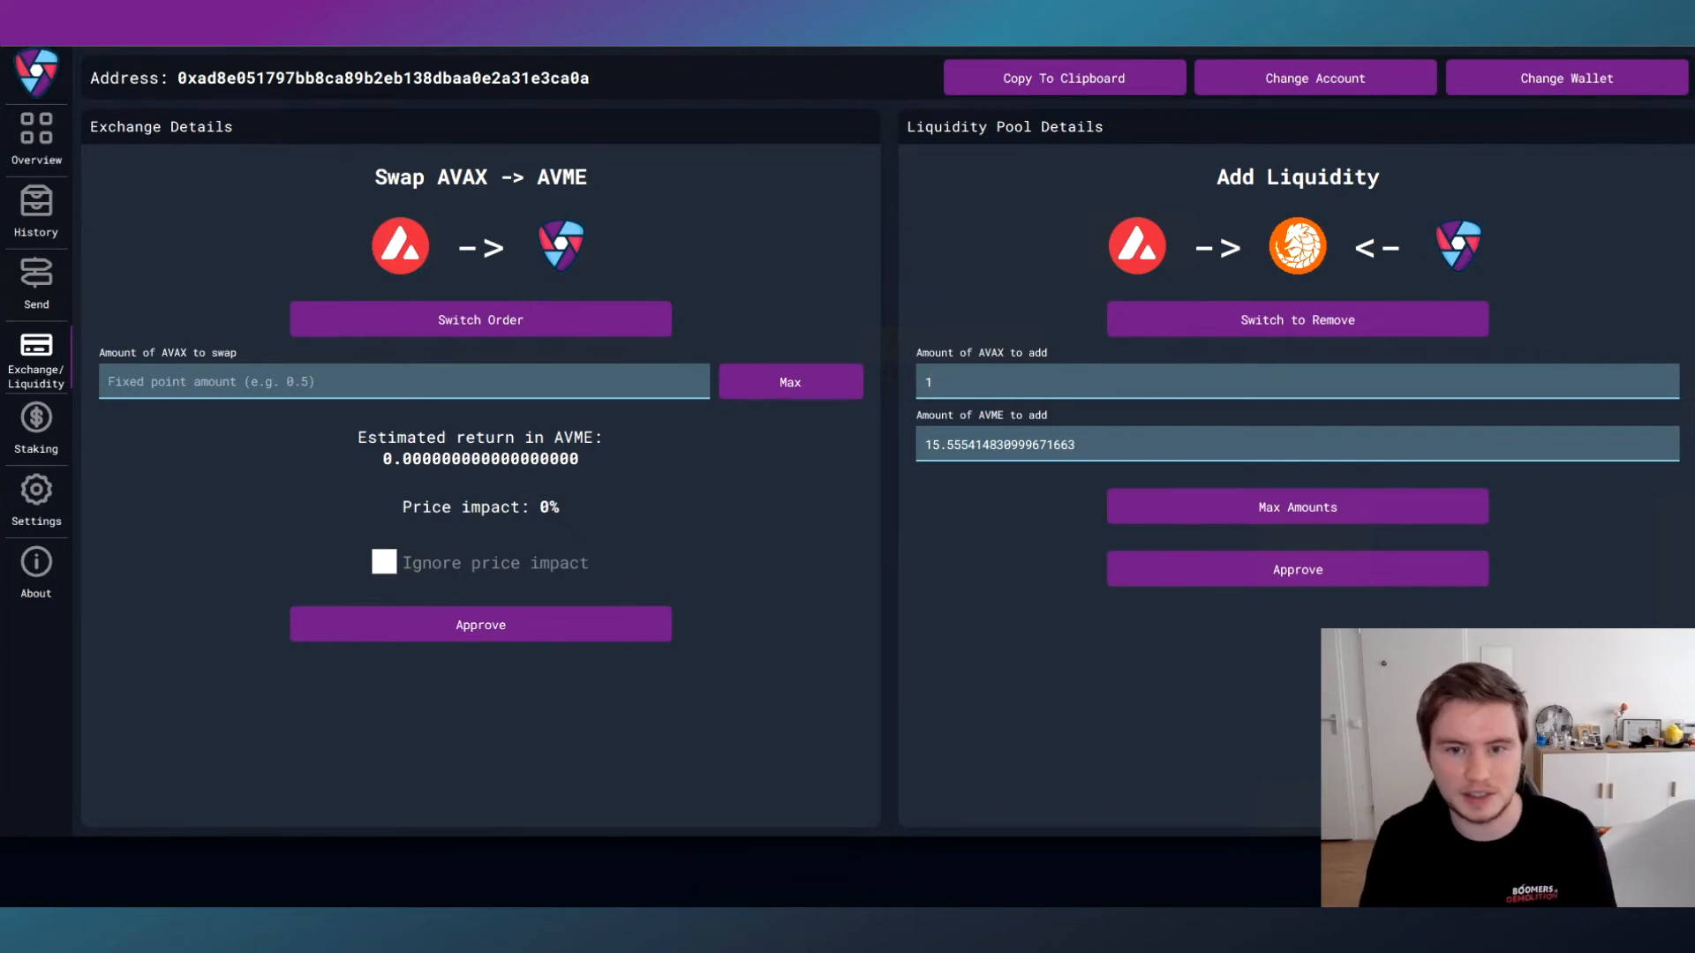
text(30)
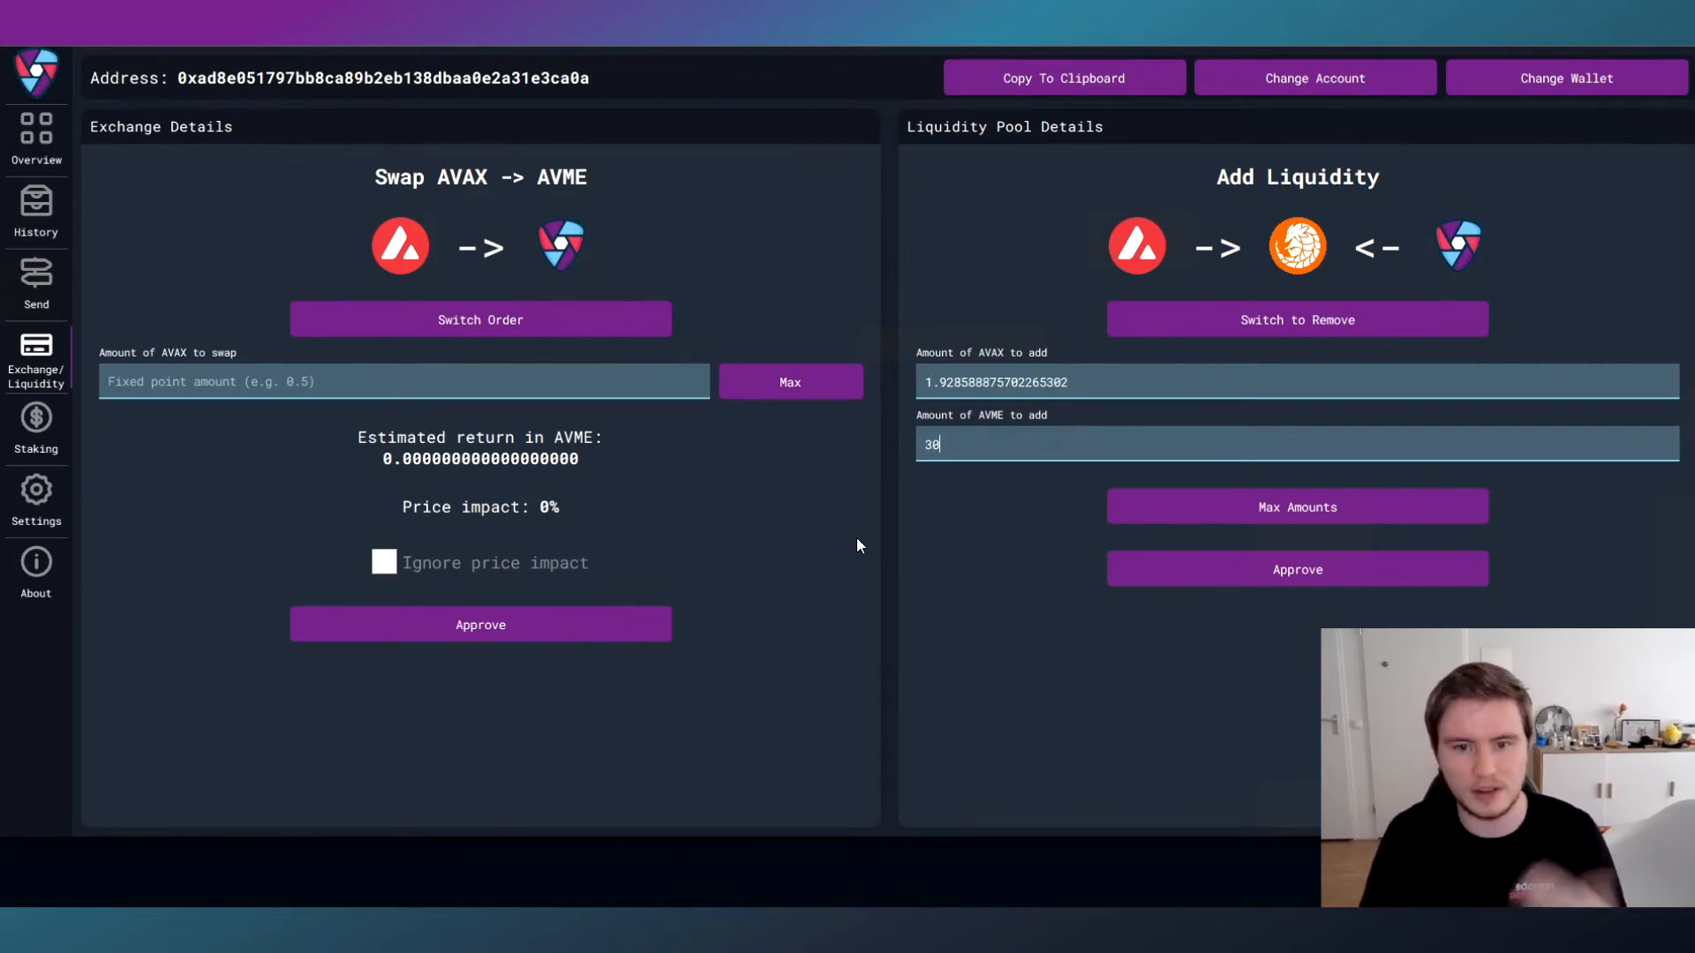
mouse_move(837, 565)
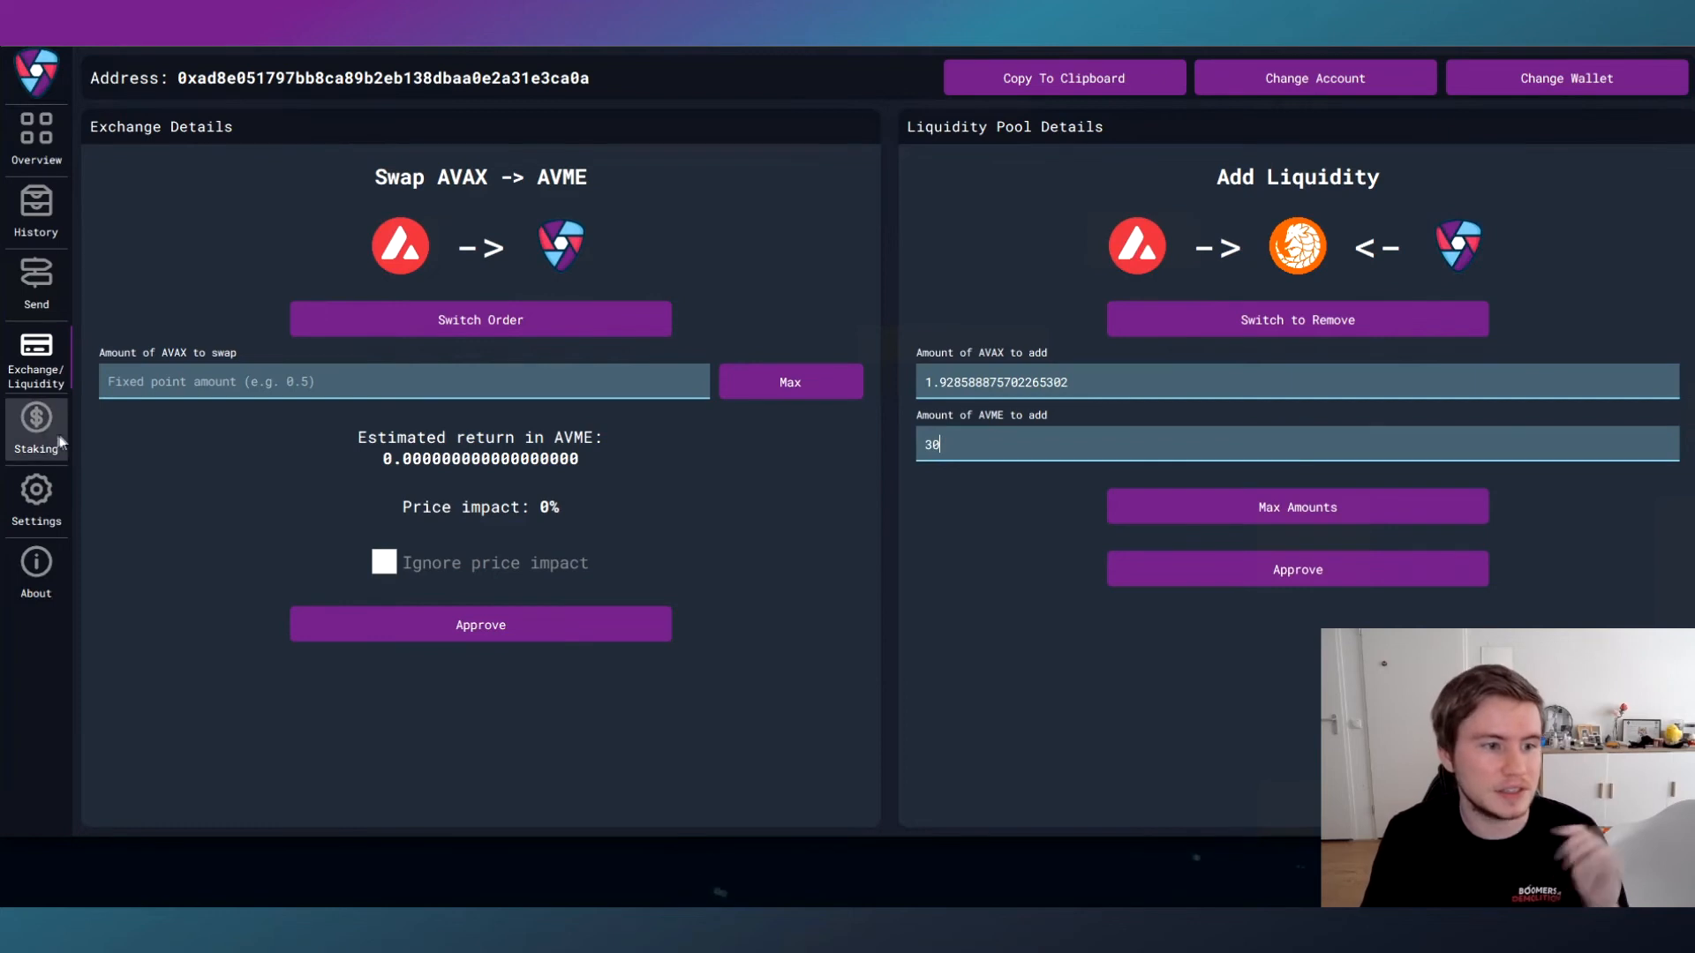
click(35, 429)
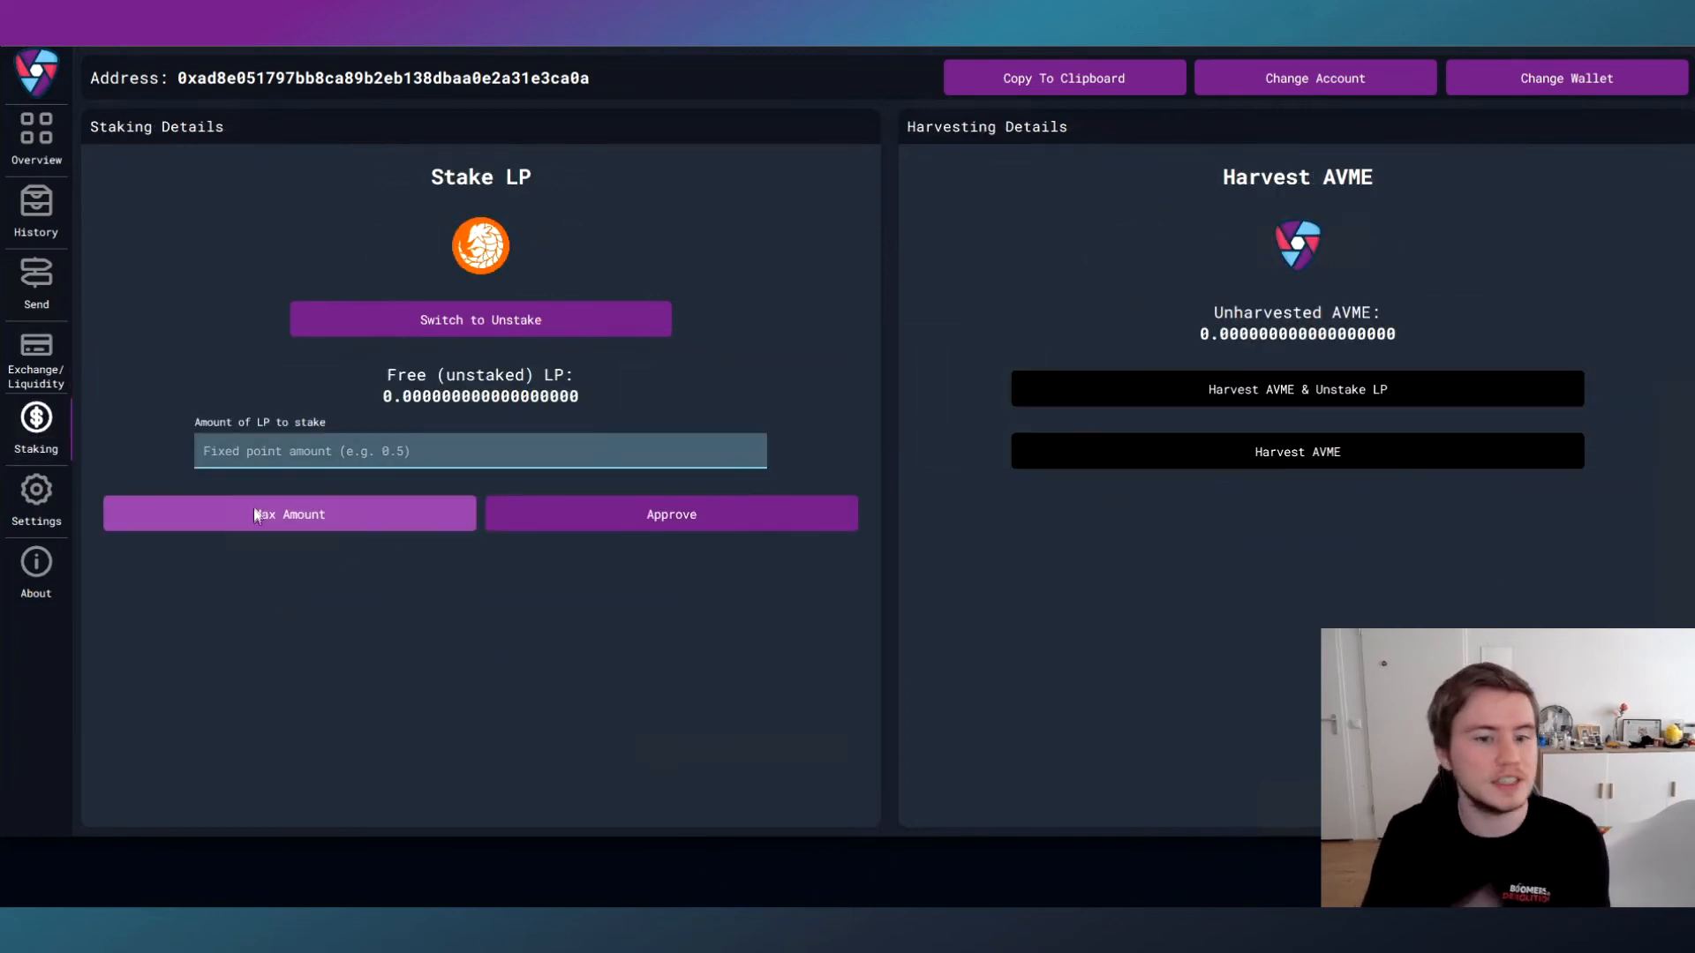
mouse_move(292, 437)
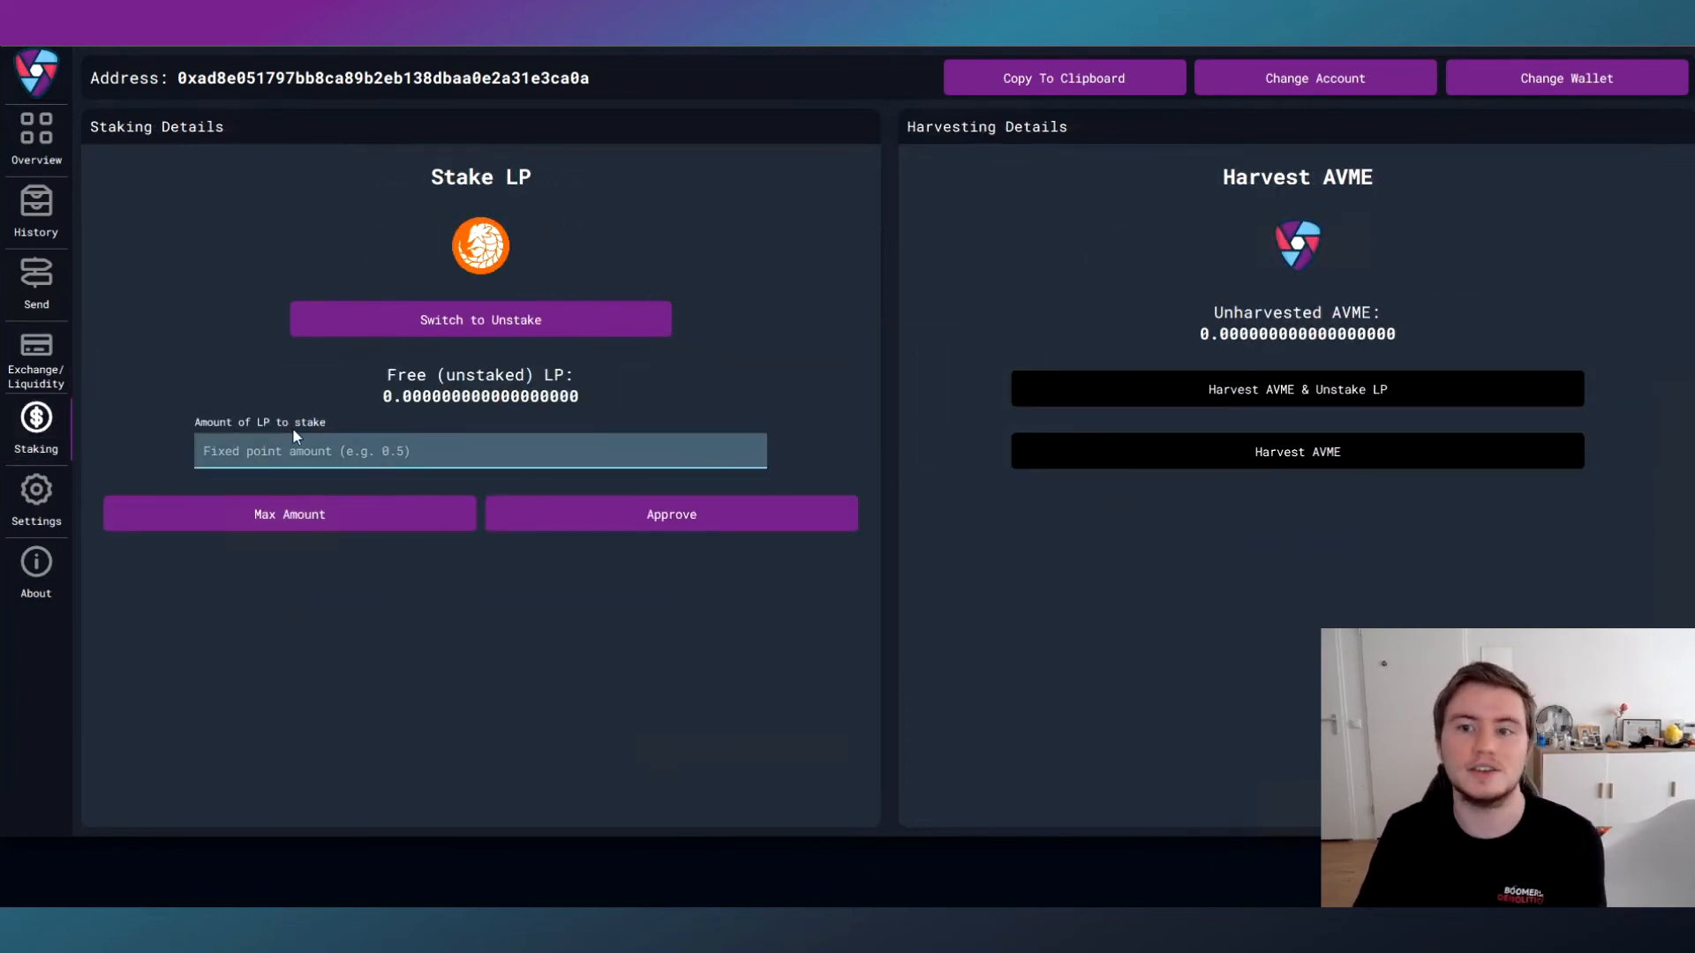